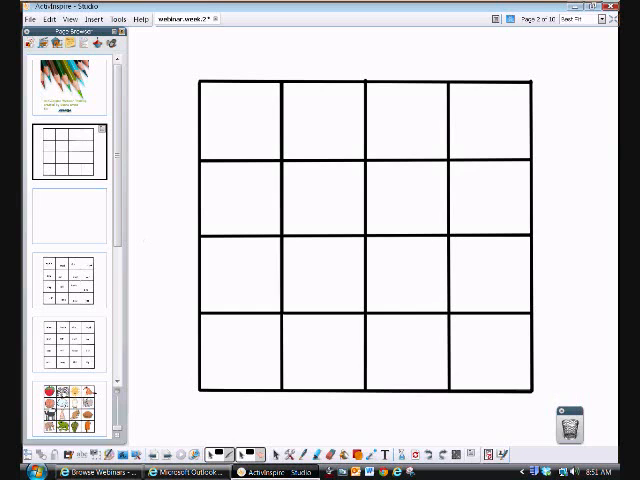
mouse_move(62, 225)
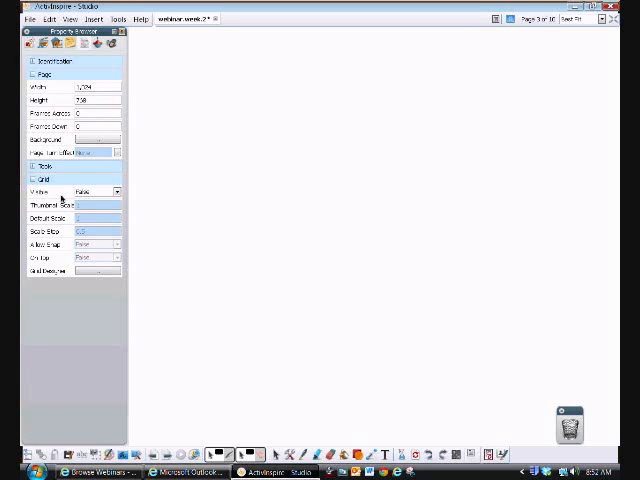
Show the page grid and draw grid-snapped vertical lines joined by a top line.
click(97, 191)
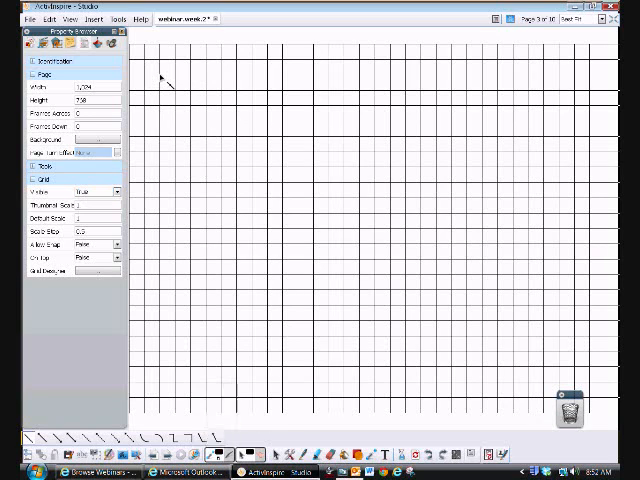
drag(157, 72, 160, 375)
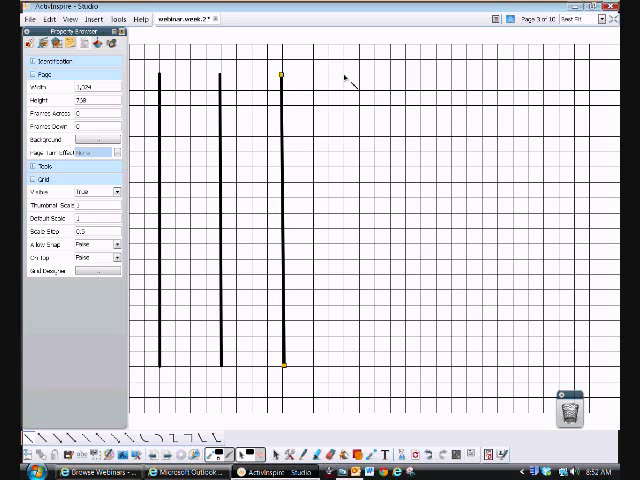
drag(340, 72, 345, 375)
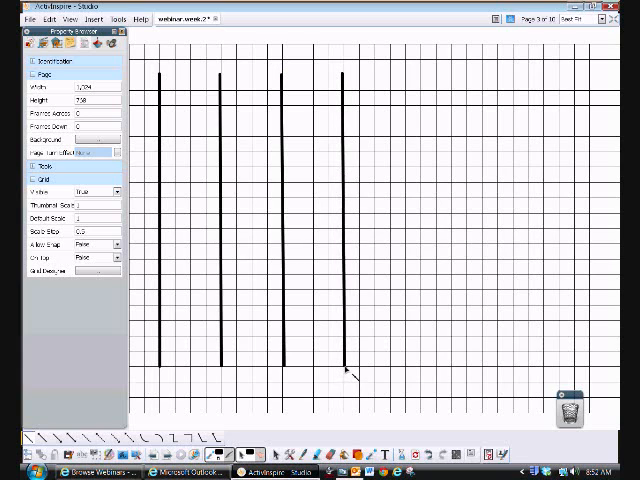
click(343, 370)
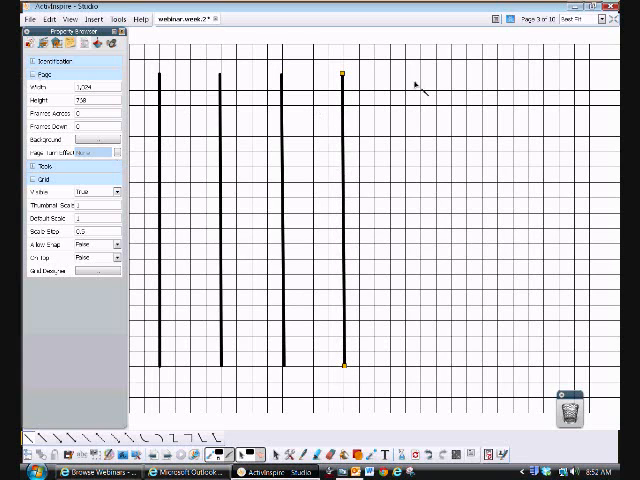
drag(405, 75, 420, 225)
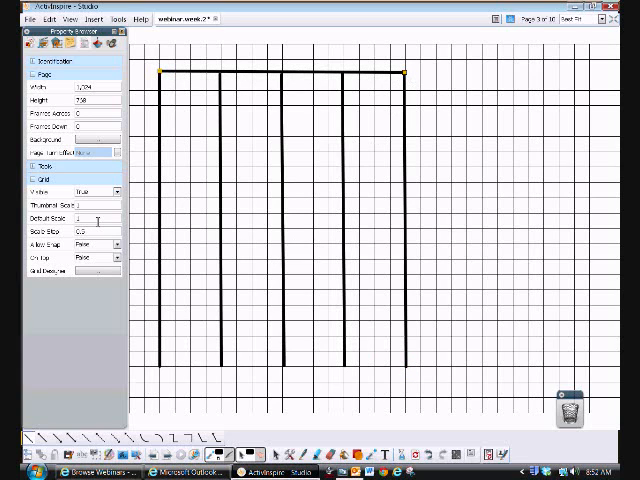
Set the page grid's Visible property back to False.
click(115, 190)
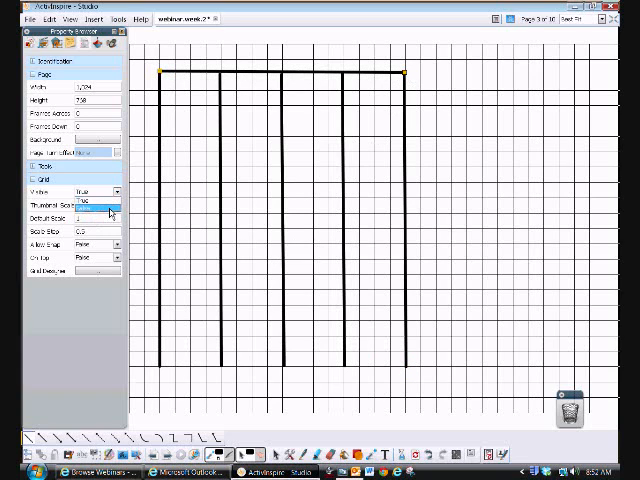
click(95, 191)
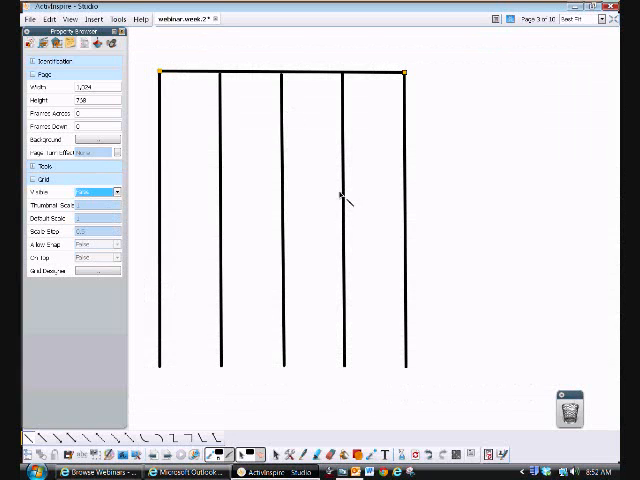
click(33, 43)
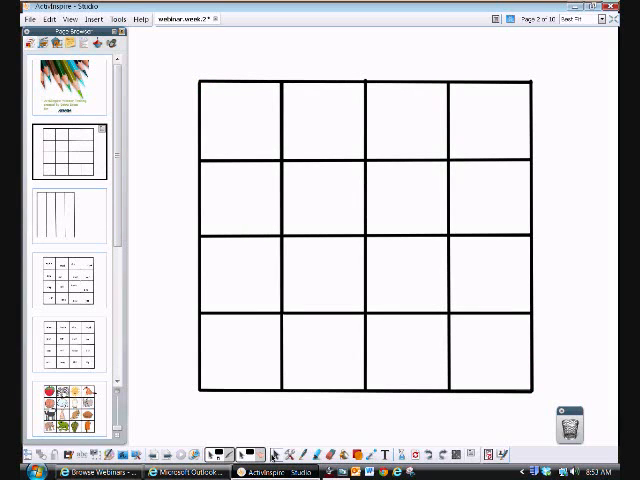
mouse_move(330, 245)
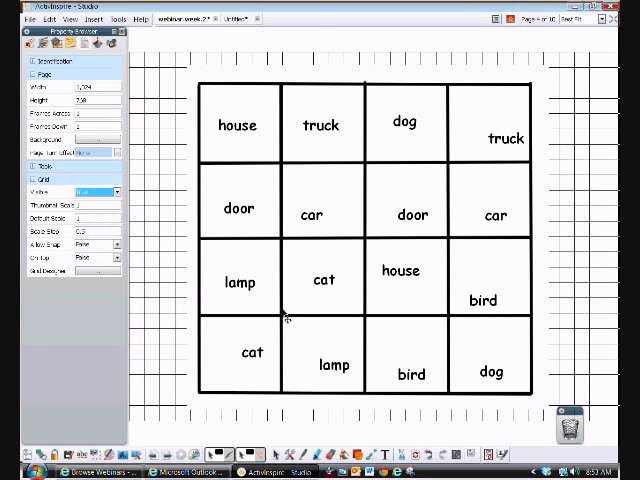
mouse_move(190, 285)
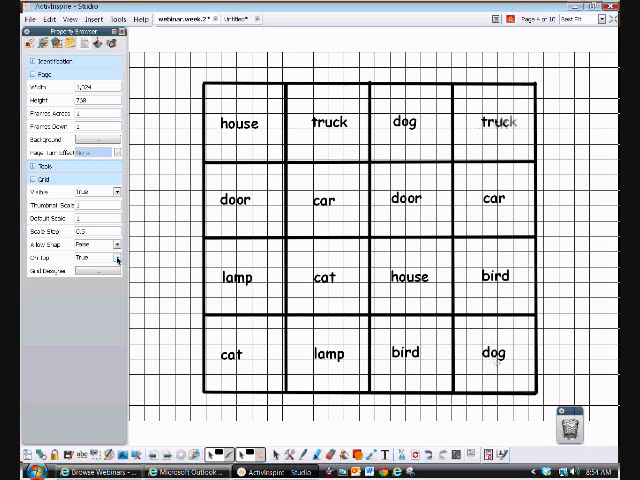
Drag squirrel, rabbit and skunk clipart from the Resource Browser over the lower-left cells.
click(100, 203)
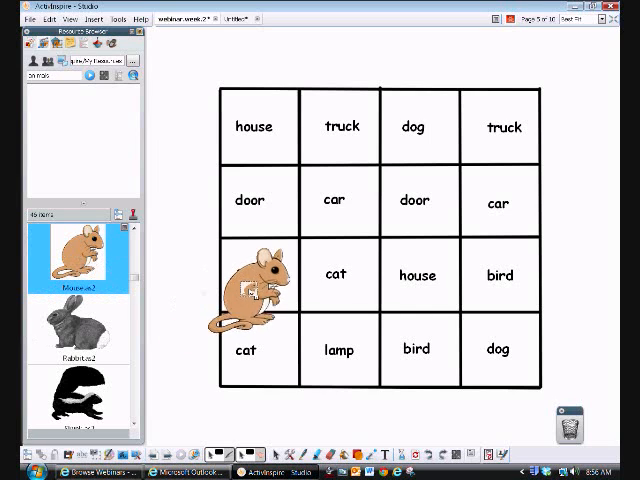
click(245, 290)
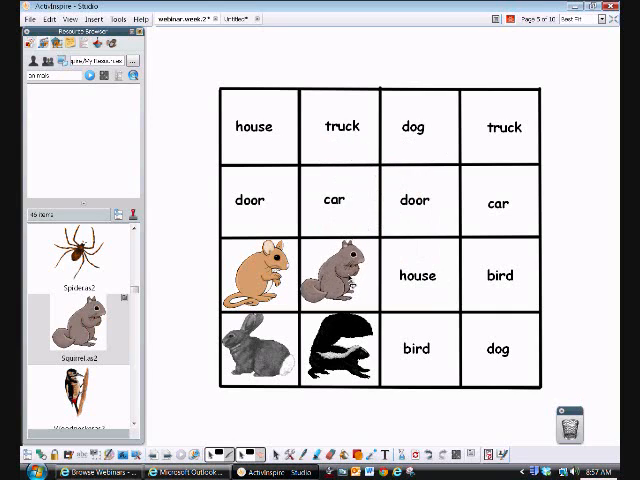
click(338, 275)
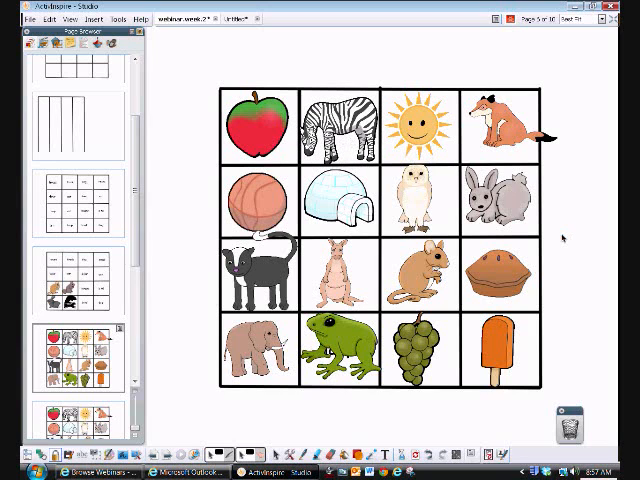
mouse_move(548, 188)
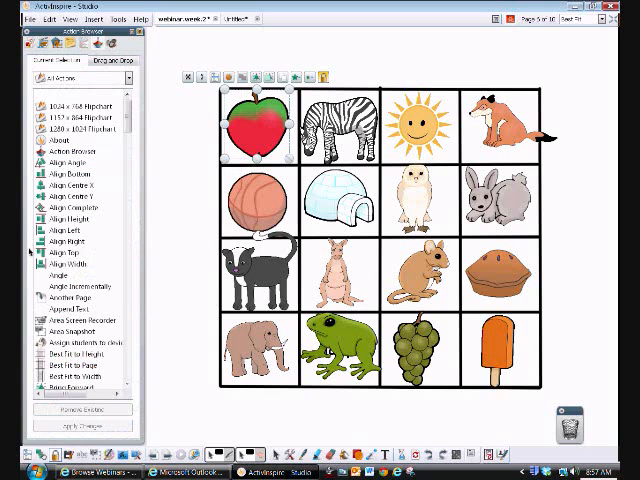
Scroll the apple's All Actions list down toward Hidden.
scroll(down, 3)
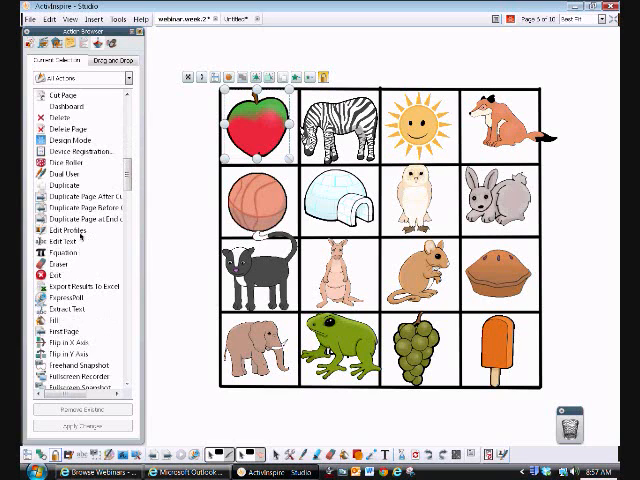
scroll(down, 3)
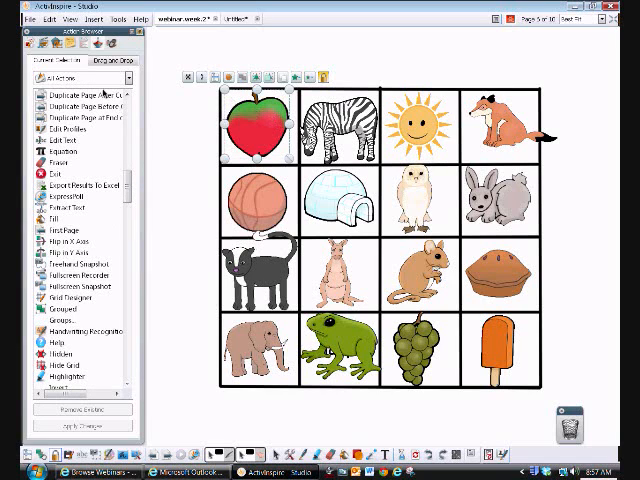
mouse_move(207, 258)
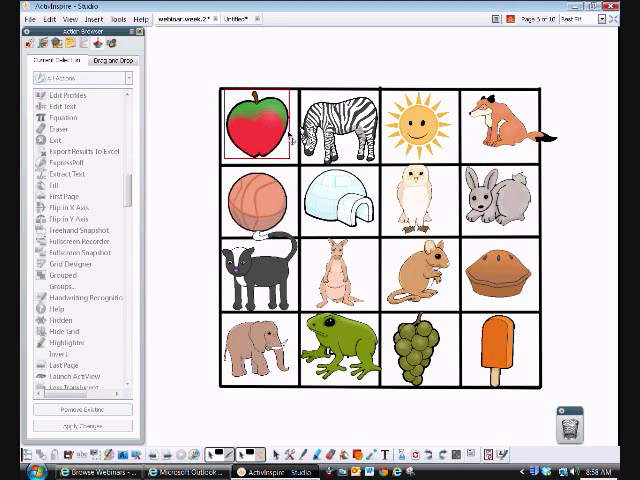
mouse_move(290, 133)
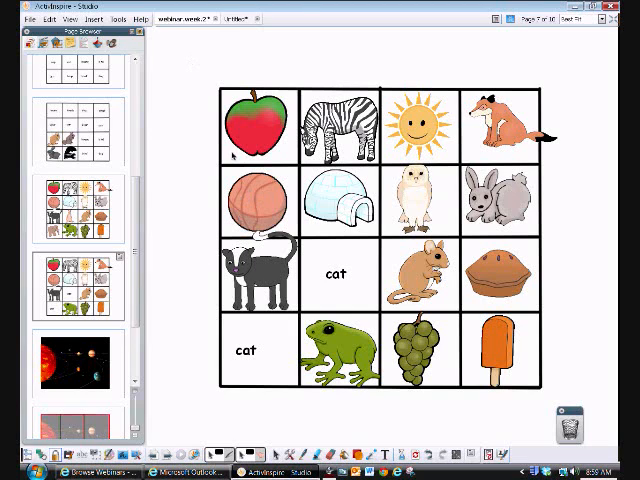
mouse_move(230, 158)
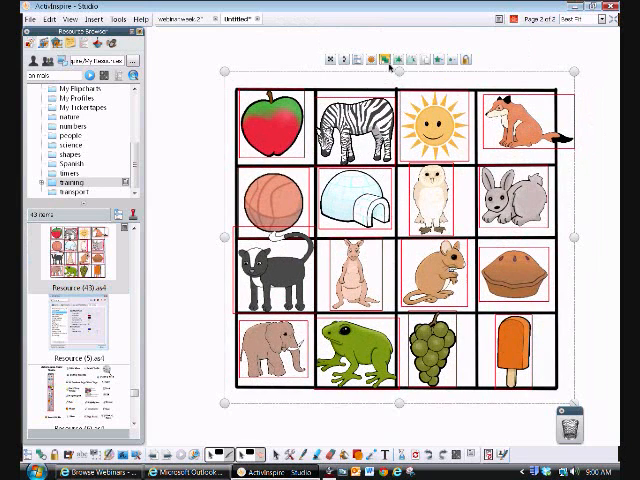
Drag the fox picture up above the grid, uncovering the word 'truck'.
drag(510, 120, 535, 75)
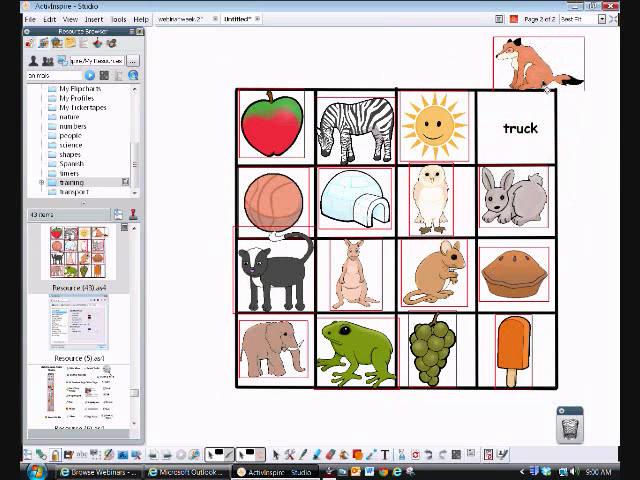
drag(533, 60, 534, 130)
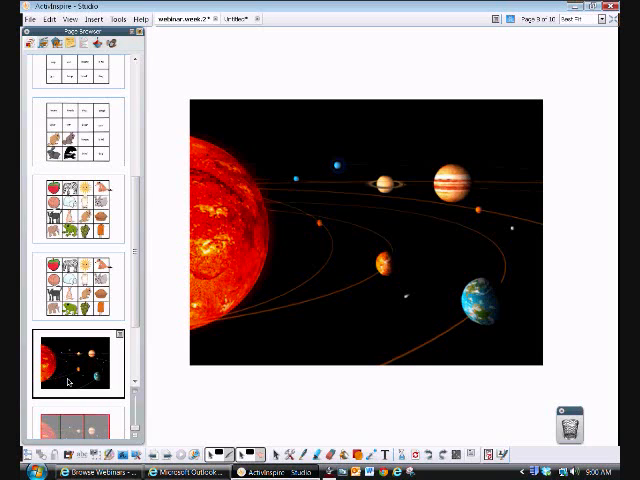
Scroll the Page Browser down to the solar-system page thumbnail.
scroll(down, 3)
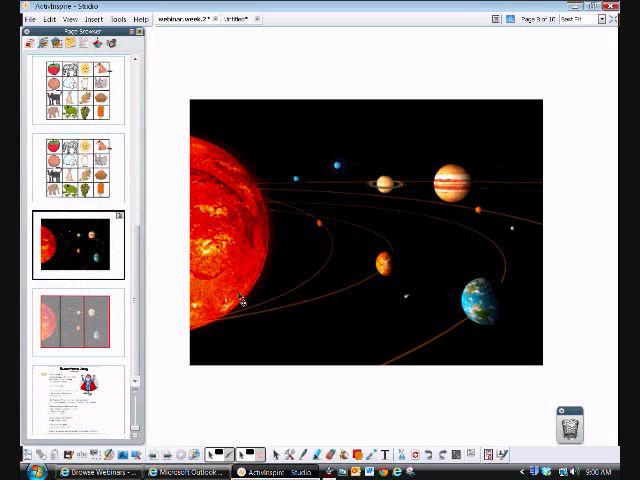
mouse_move(415, 225)
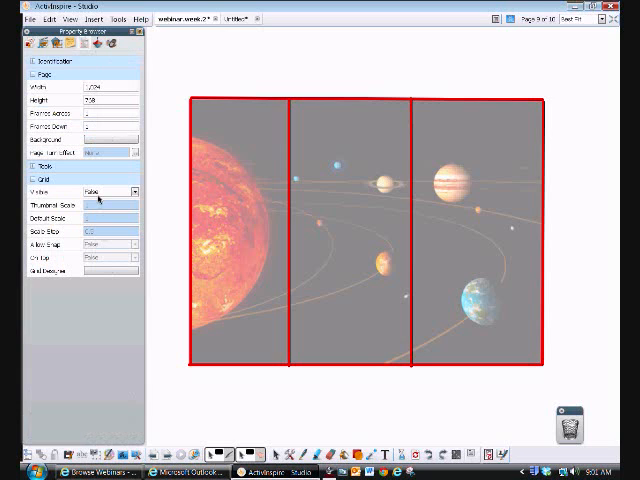
Show the grid and draw a red horizontal line across the faded solar-system image.
click(110, 190)
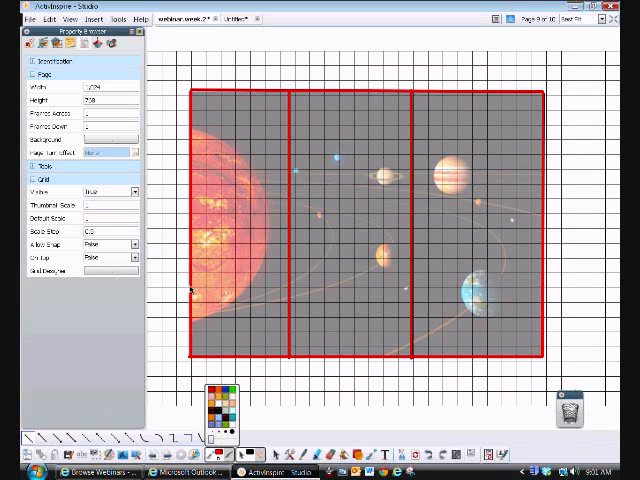
drag(186, 291, 545, 298)
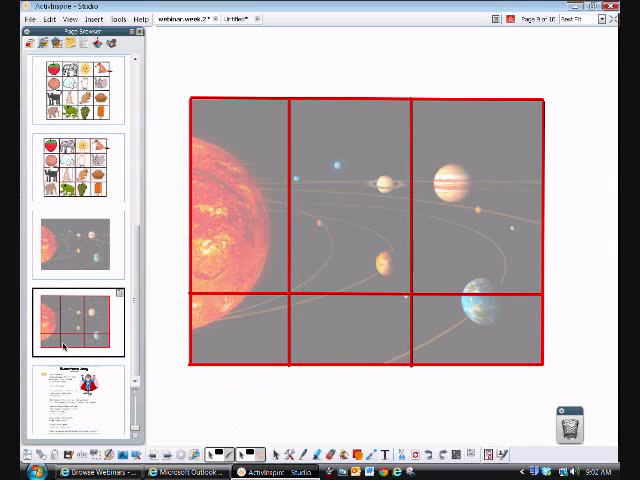
mouse_move(175, 172)
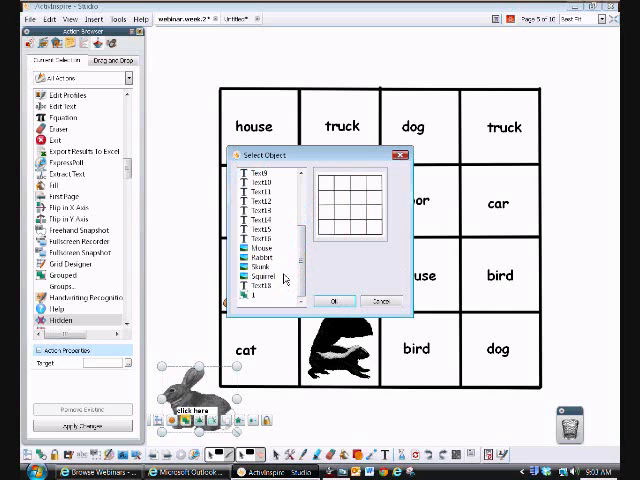
Choose Rabbit in the Select Object dialog and confirm it with OK.
click(263, 261)
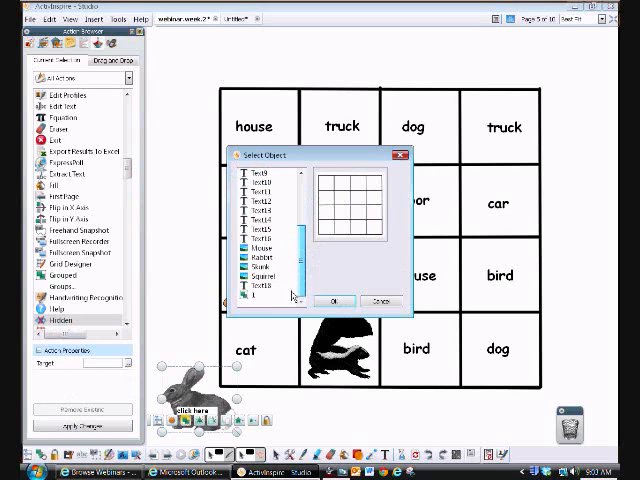
click(266, 271)
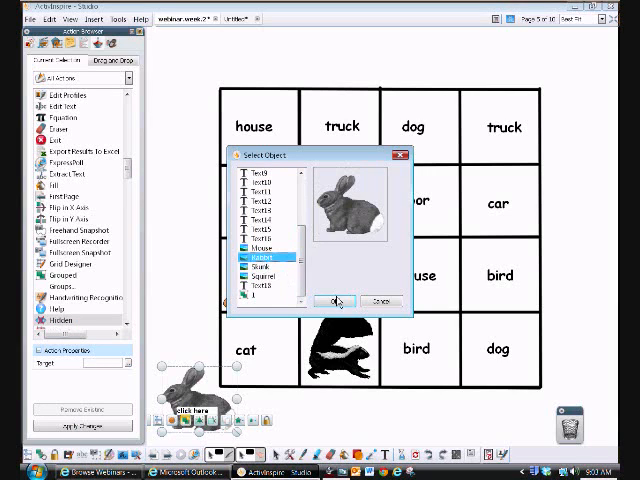
click(335, 301)
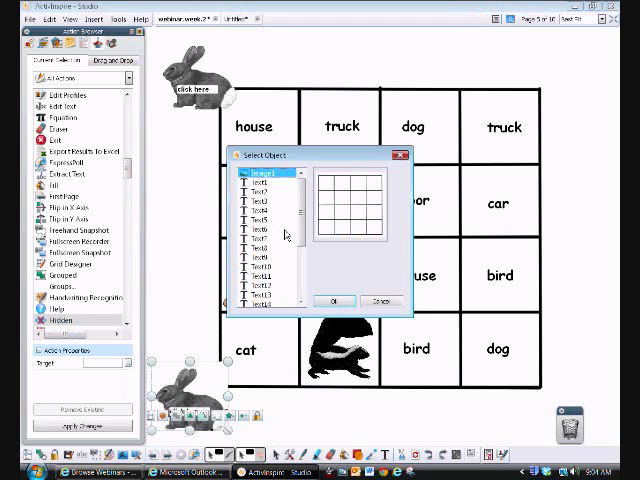
Scroll down to bring the squirrel picture into view.
scroll(down, 3)
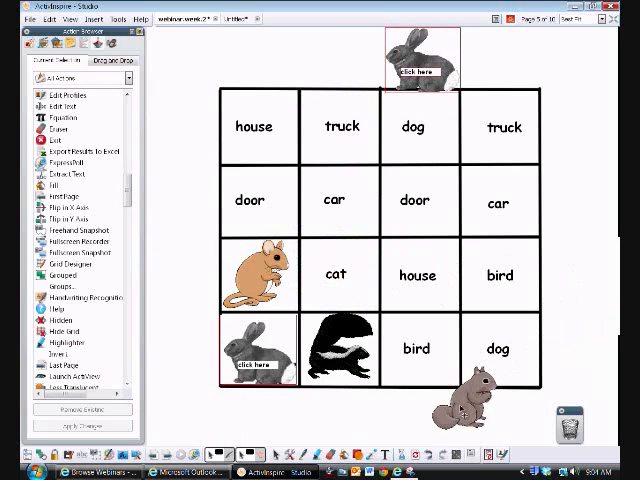
Select the squirrel picture on the word-grid page.
click(453, 410)
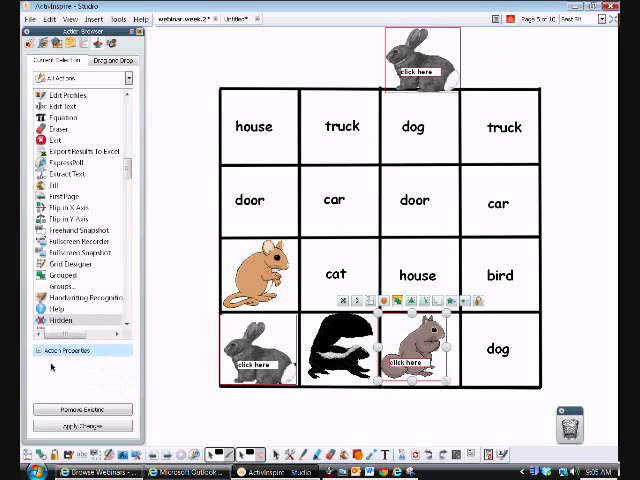
Pick the squirrel's group as the Hidden action's target object and confirm.
click(82, 410)
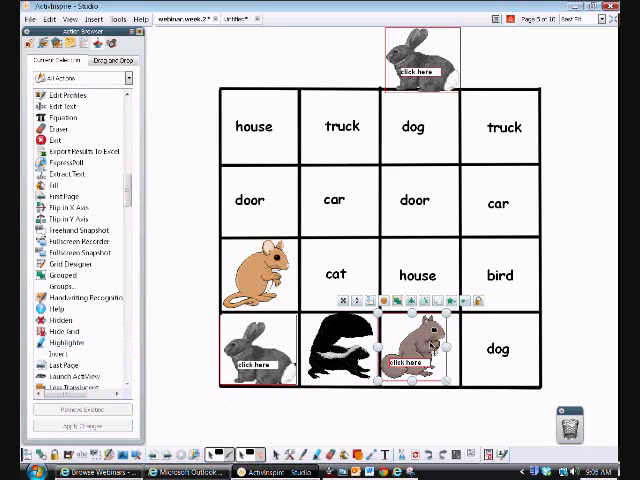
click(65, 314)
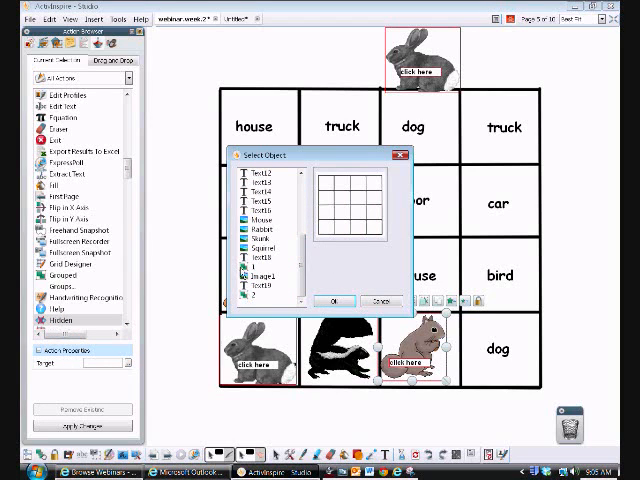
click(258, 274)
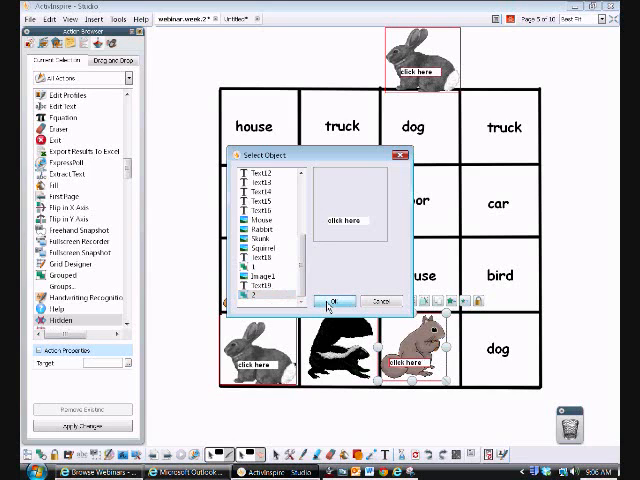
click(340, 302)
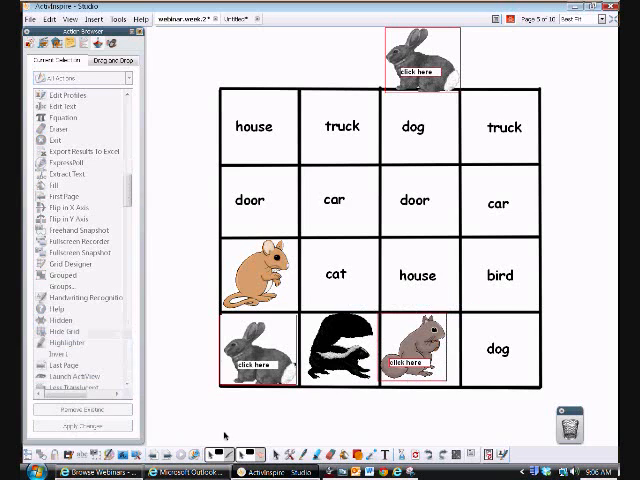